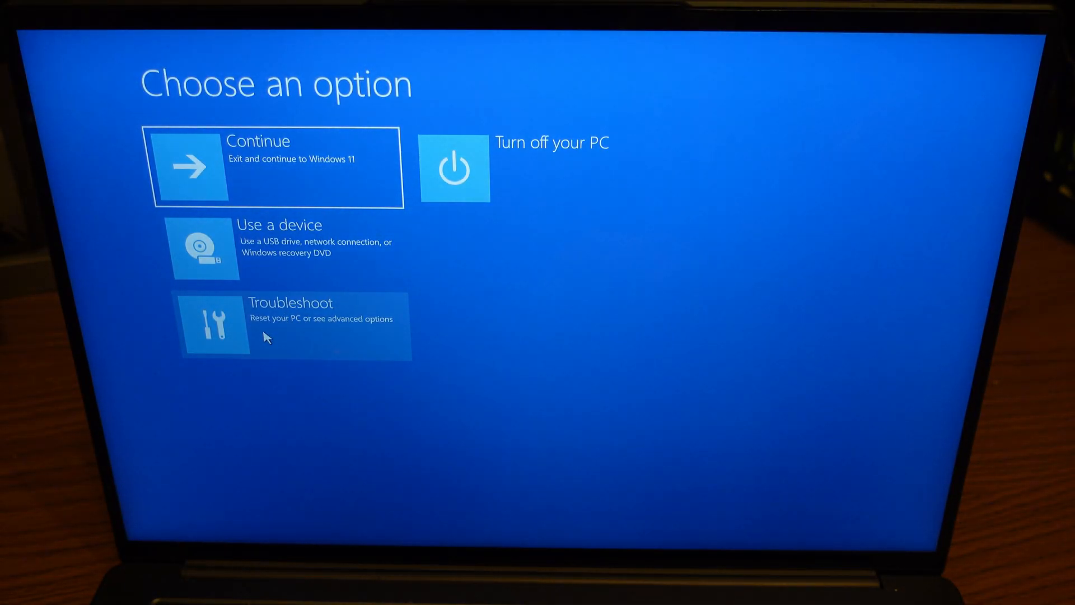
Restart the PC into UEFI Firmware Settings via Troubleshoot and Advanced options.
left_click(291, 326)
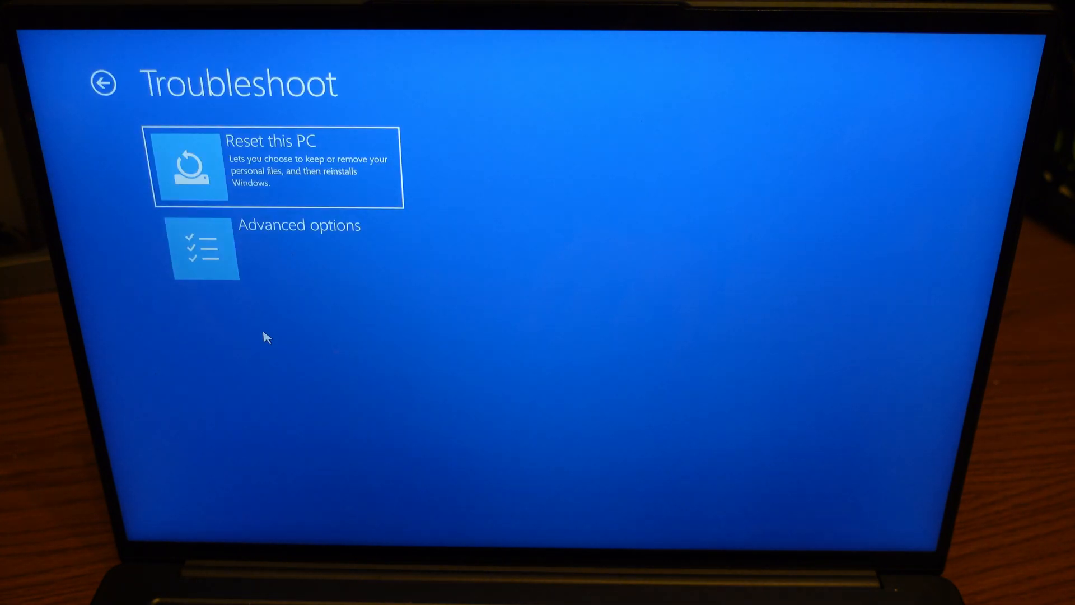
mouse_move(219, 253)
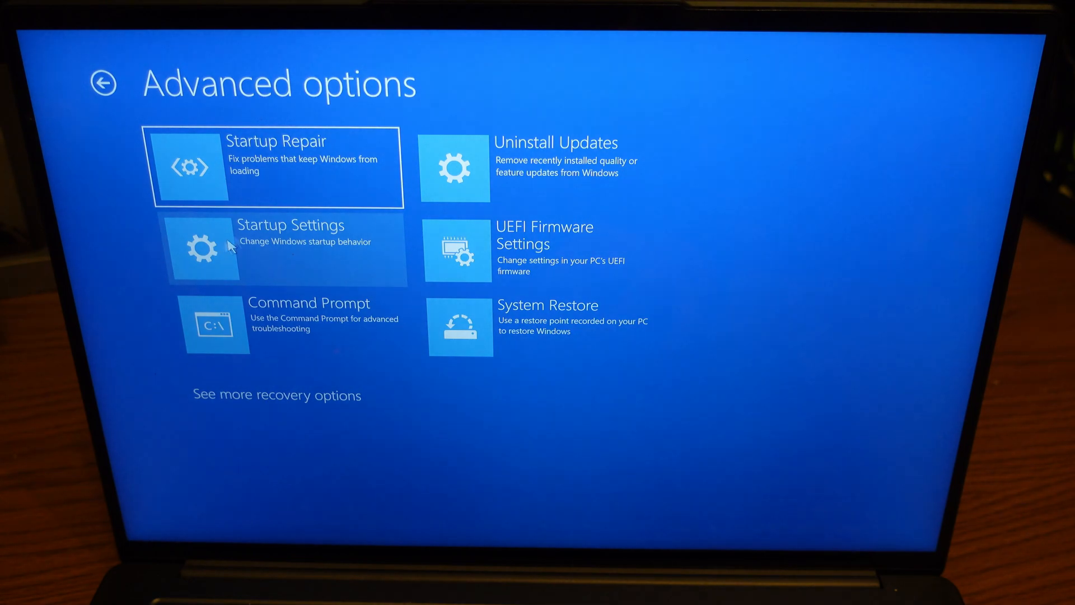
left_click(458, 248)
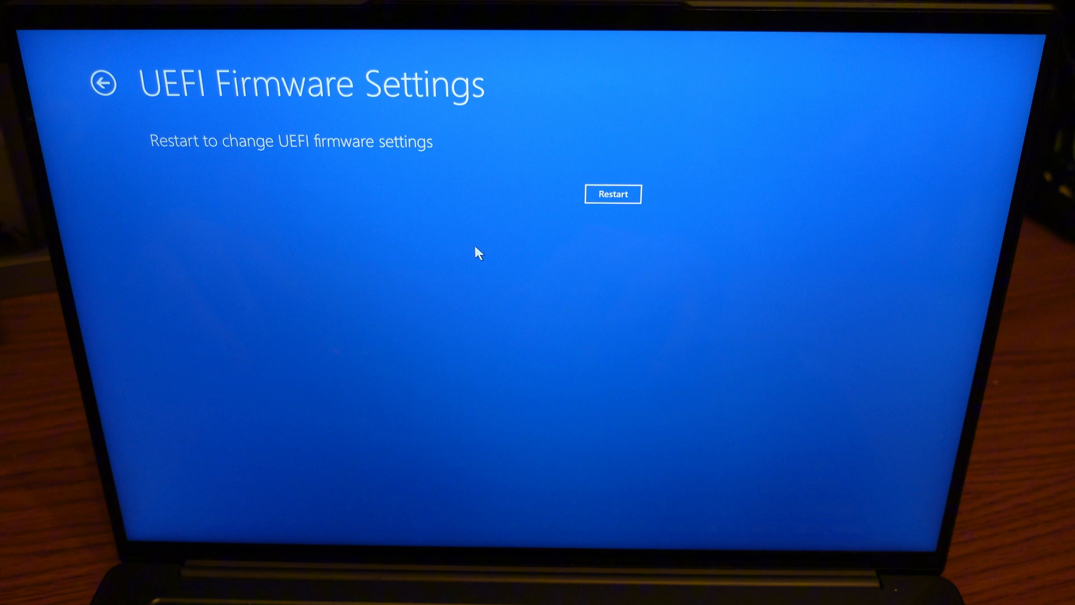
left_click(611, 194)
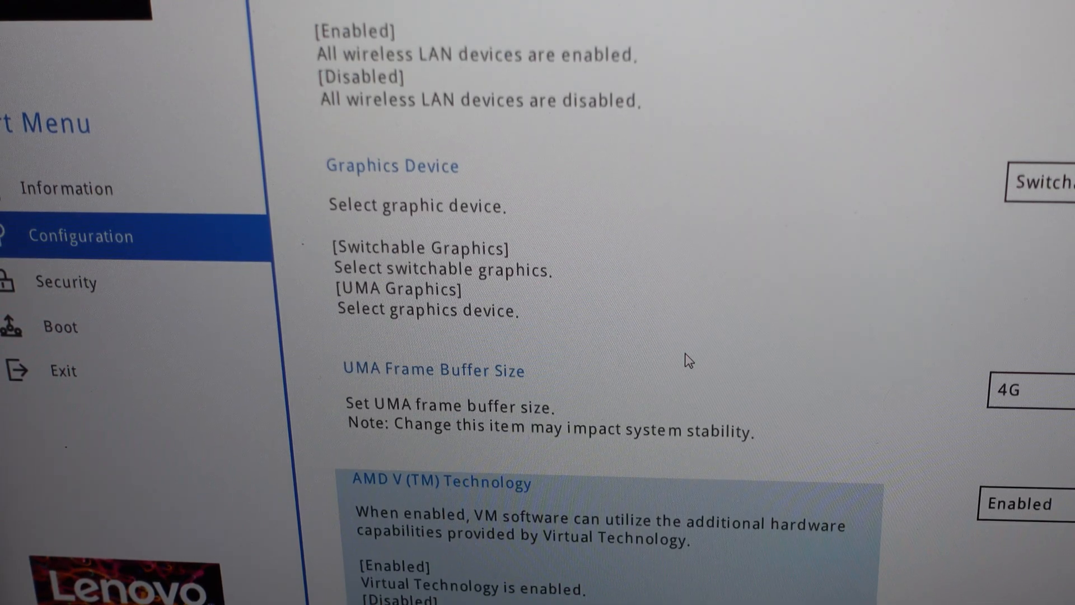
scroll("down", 3)
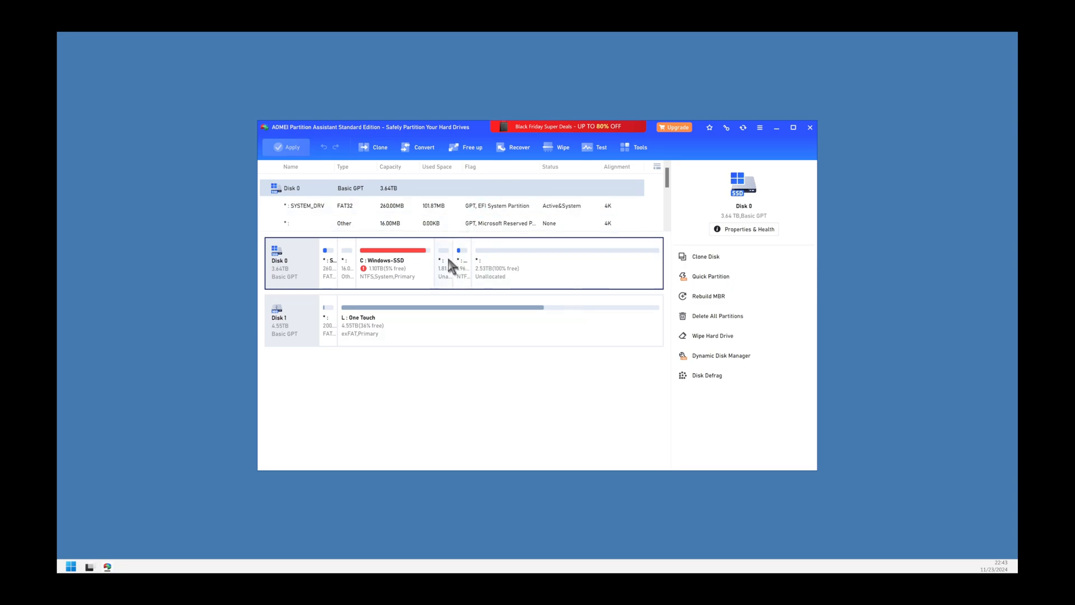
mouse_move(461, 278)
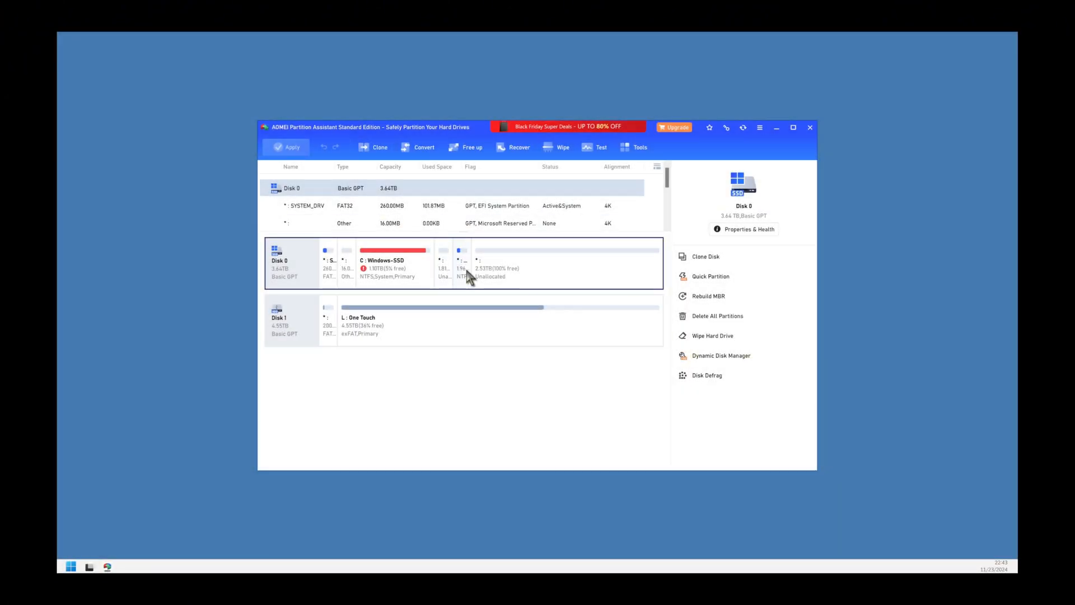
Select the 1.96 GB WINRE_DRV recovery partition in the Disk 0 map.
left_click(461, 262)
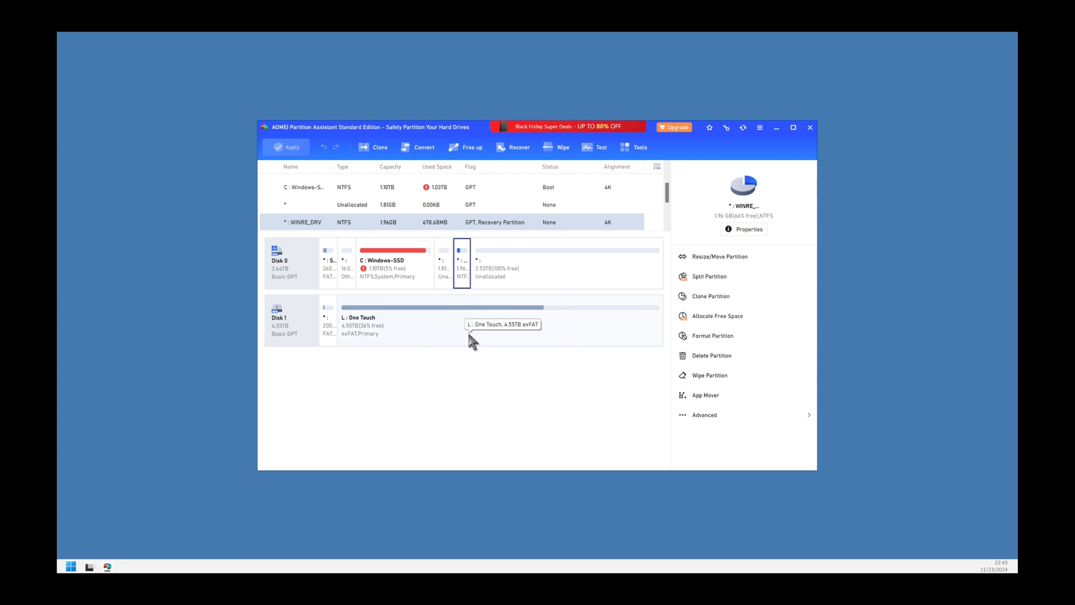
mouse_move(730, 266)
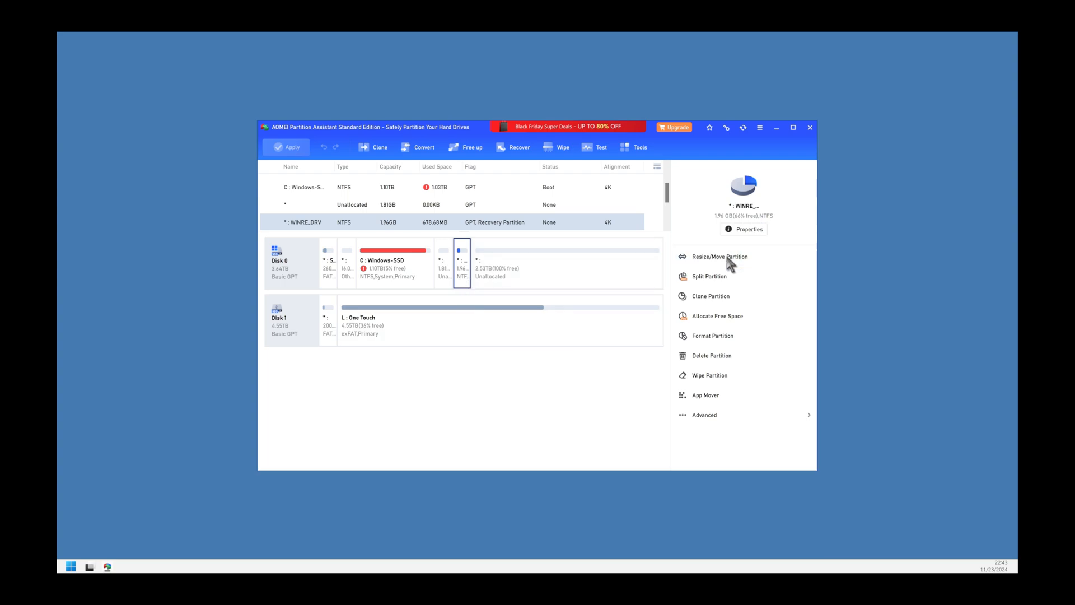
Move the WINRE_DRV recovery partition to the right end of Disk 0.
left_click(719, 255)
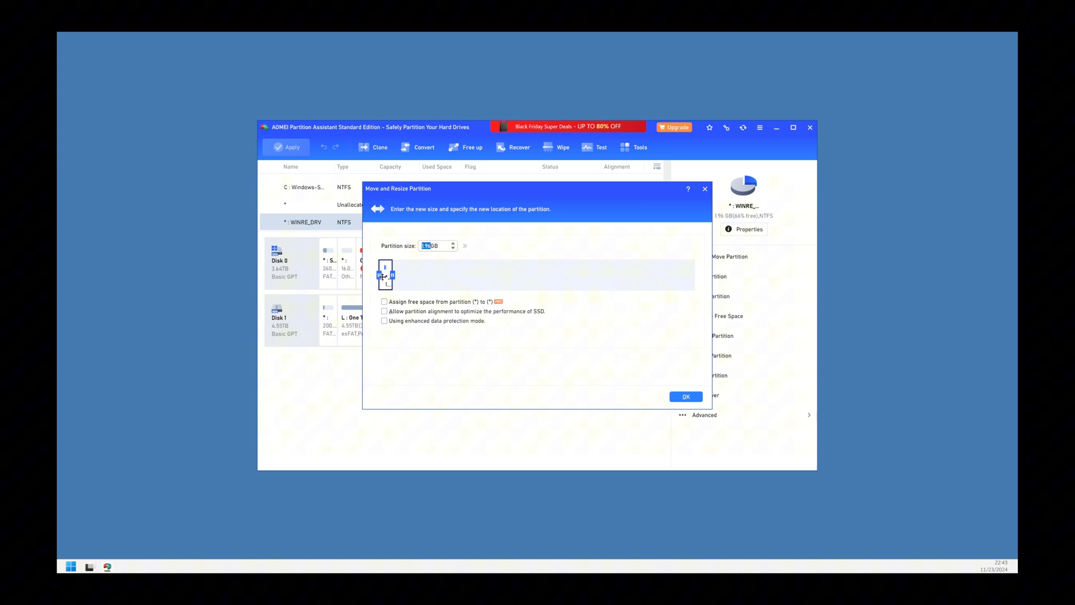
left_click_drag(386, 274, 688, 275)
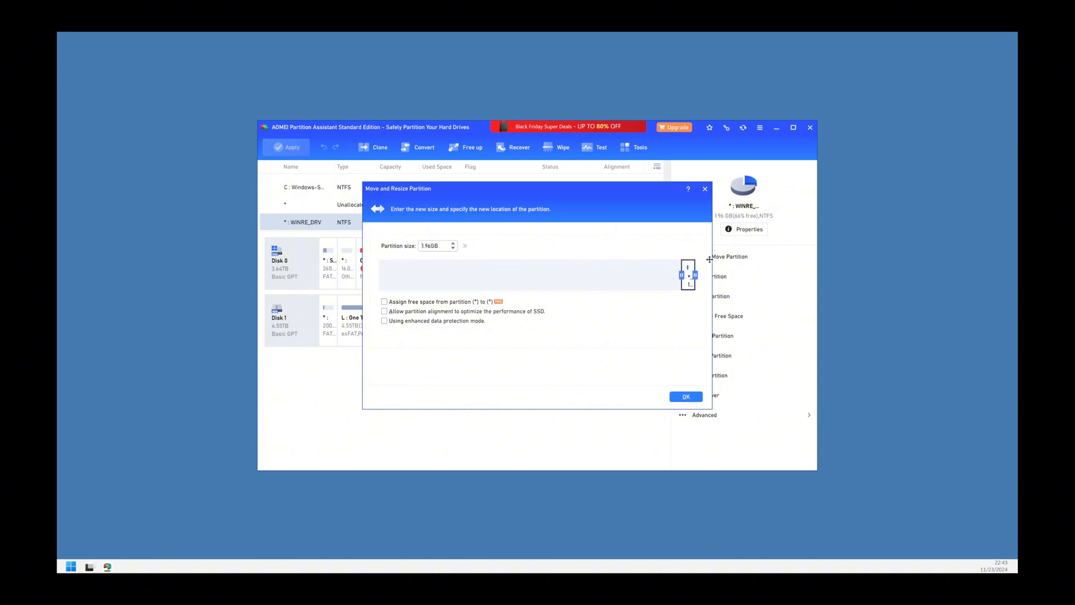
left_click(685, 397)
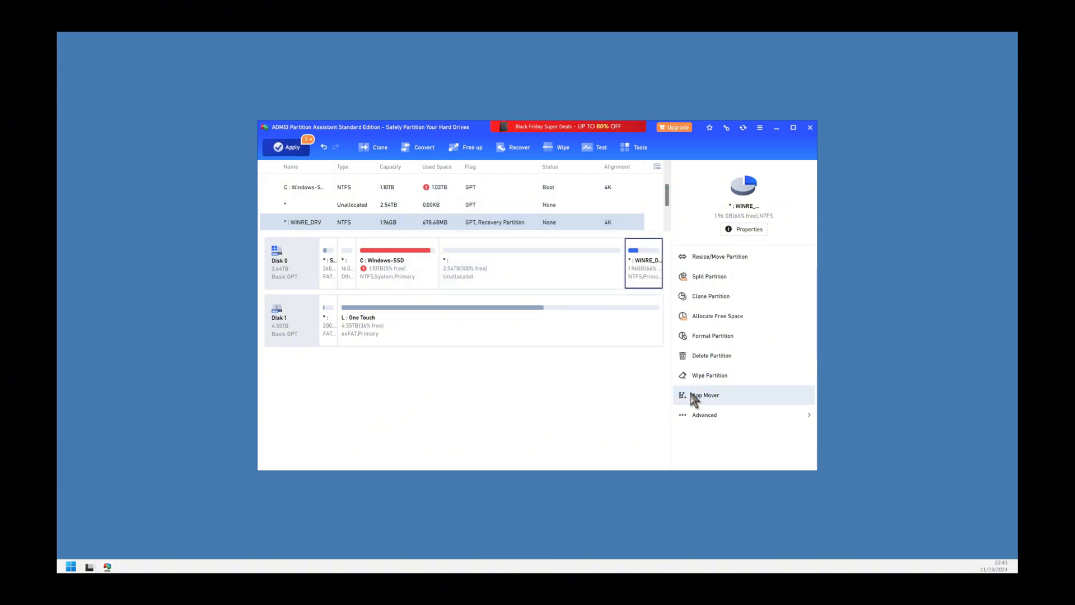
Extend the C: Windows-SSD partition to fill the unallocated space, reaching 3.64 TB.
left_click(397, 262)
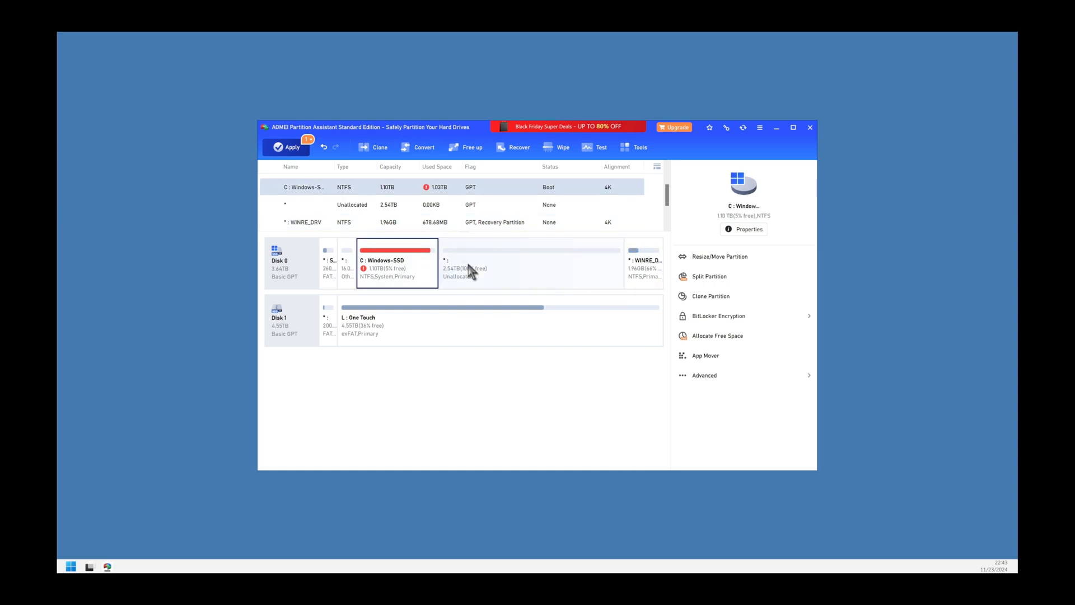
left_click(719, 256)
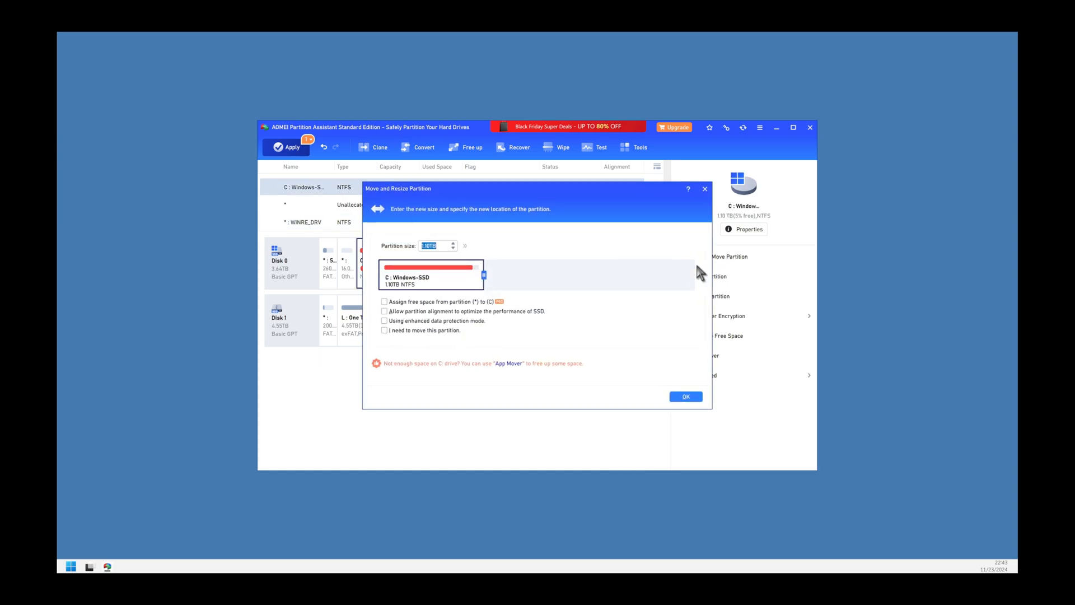
left_click_drag(483, 275, 624, 274)
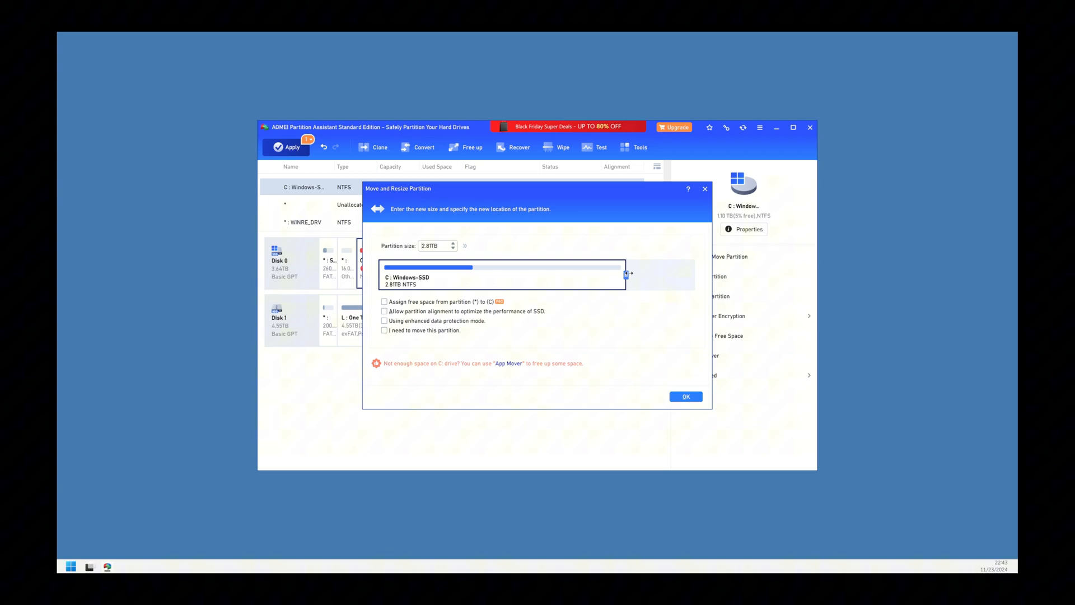
left_click(684, 396)
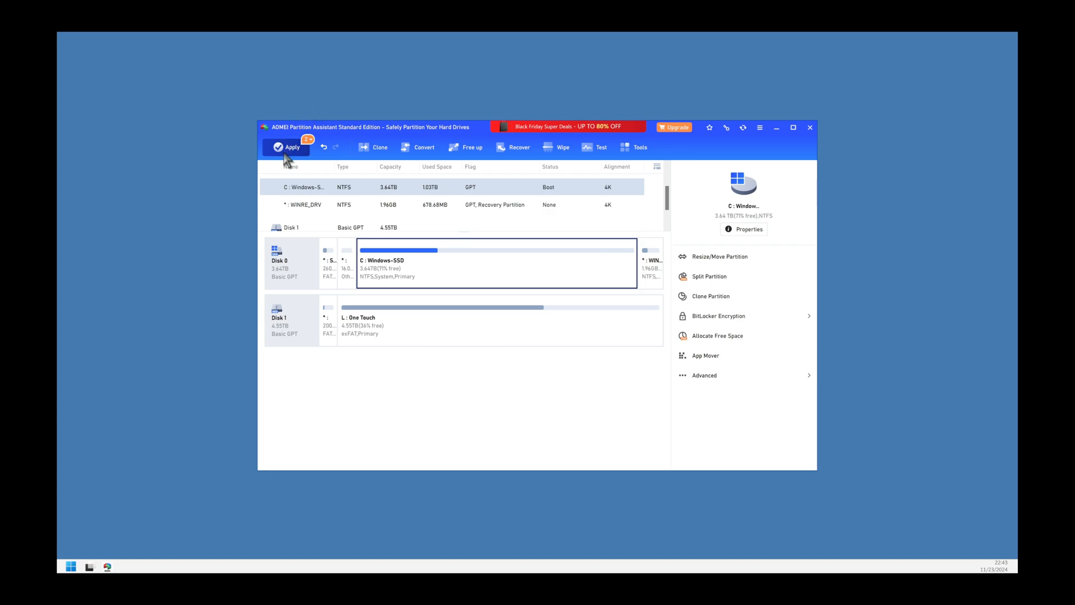
Apply and proceed with the two pending operations: moving the recovery partition and extending C:.
left_click(290, 149)
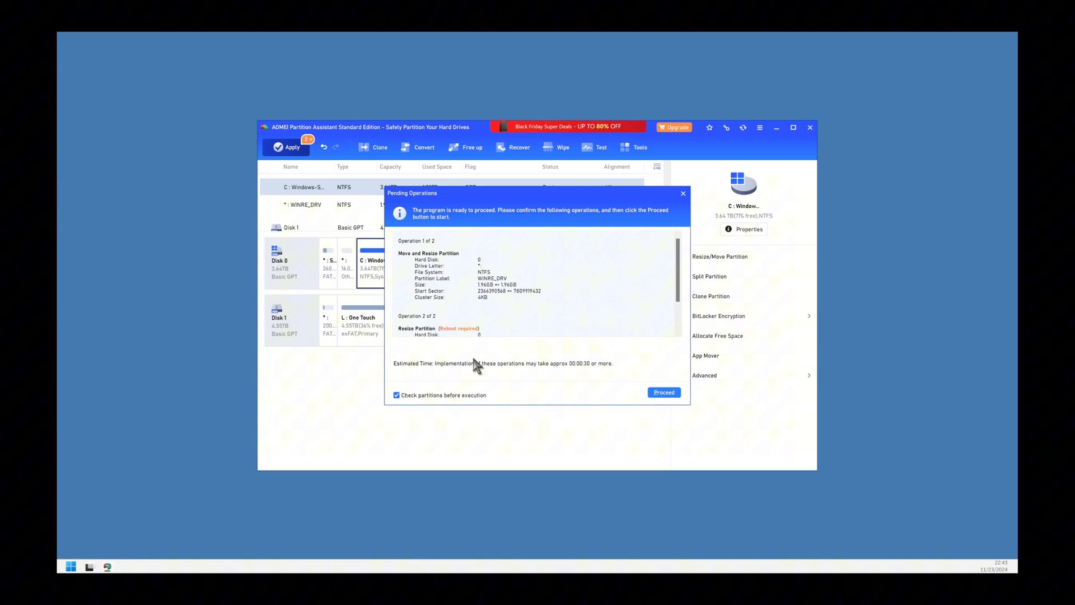
left_click(662, 391)
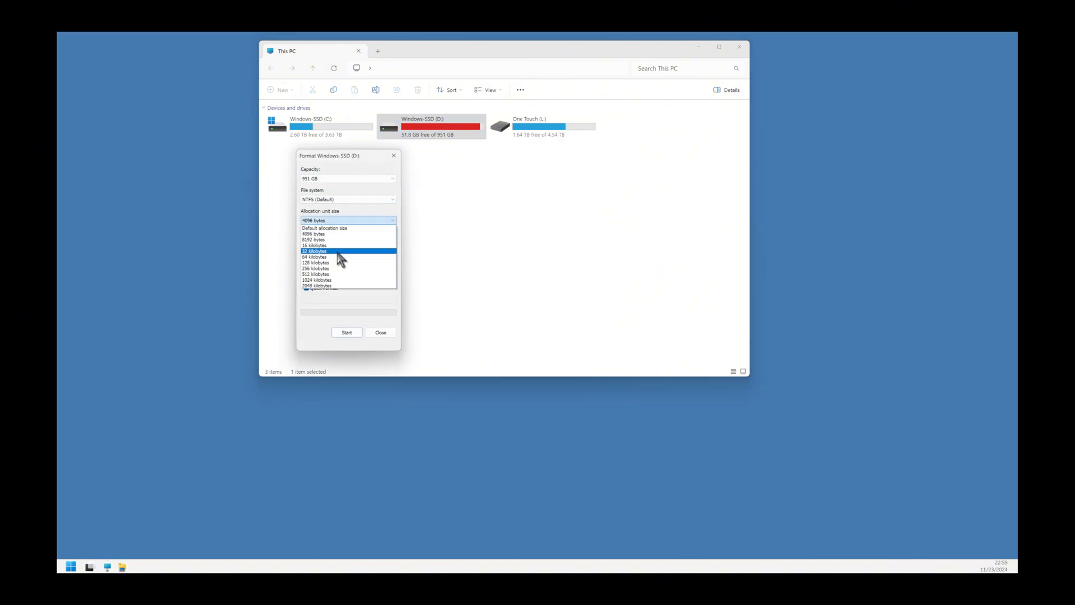
Quick-format D: as NTFS with 1024-kilobyte allocation units, accepting the data-erase warning.
left_click(346, 332)
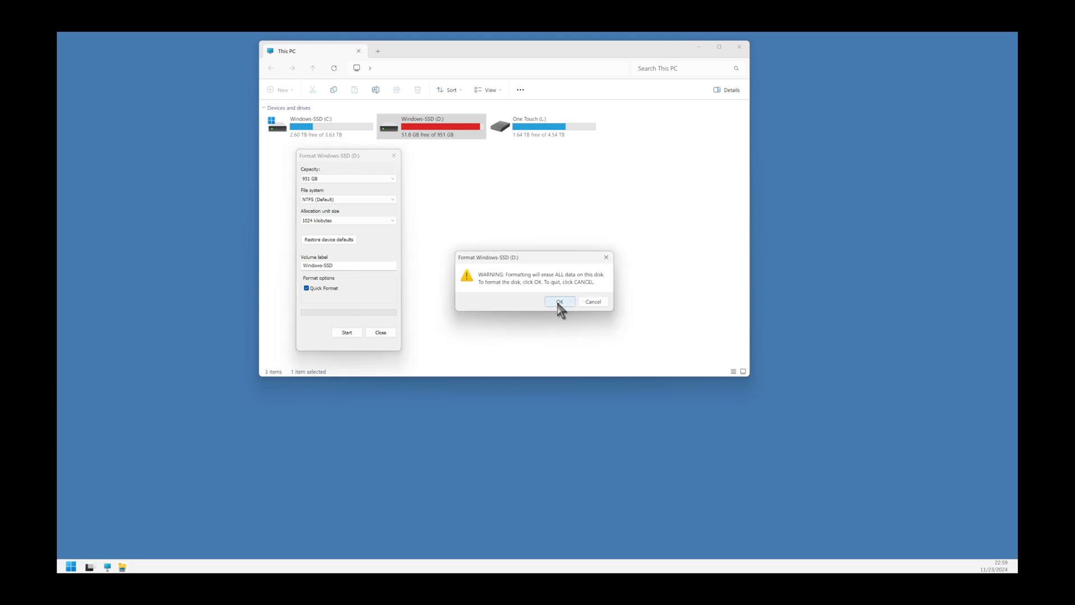
left_click(559, 302)
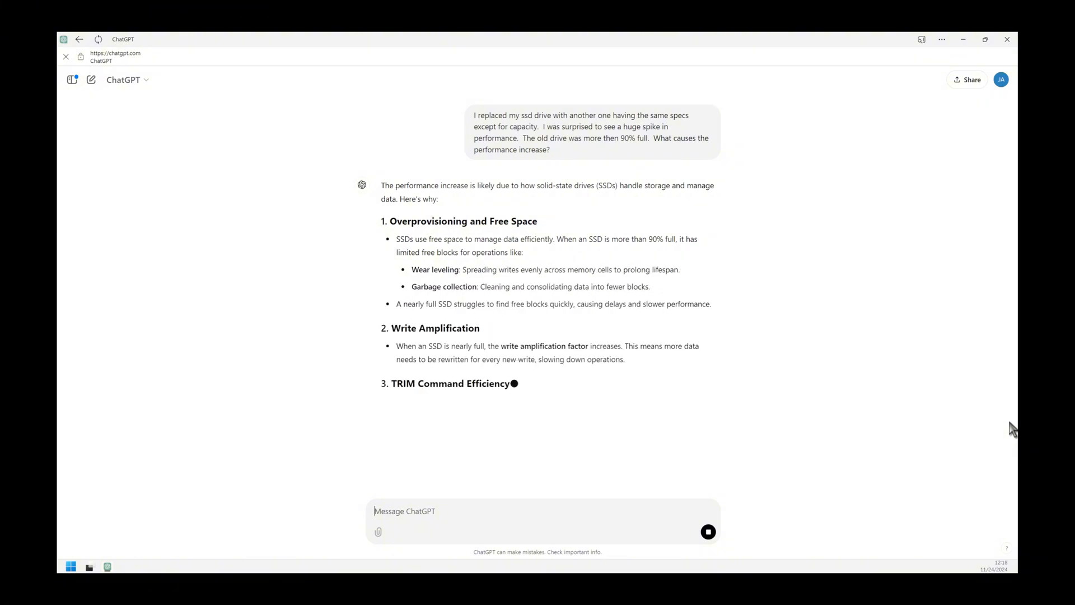
Scroll through ChatGPT's answer to read the TRIM, controller, and fragmentation points.
scroll("down", 3)
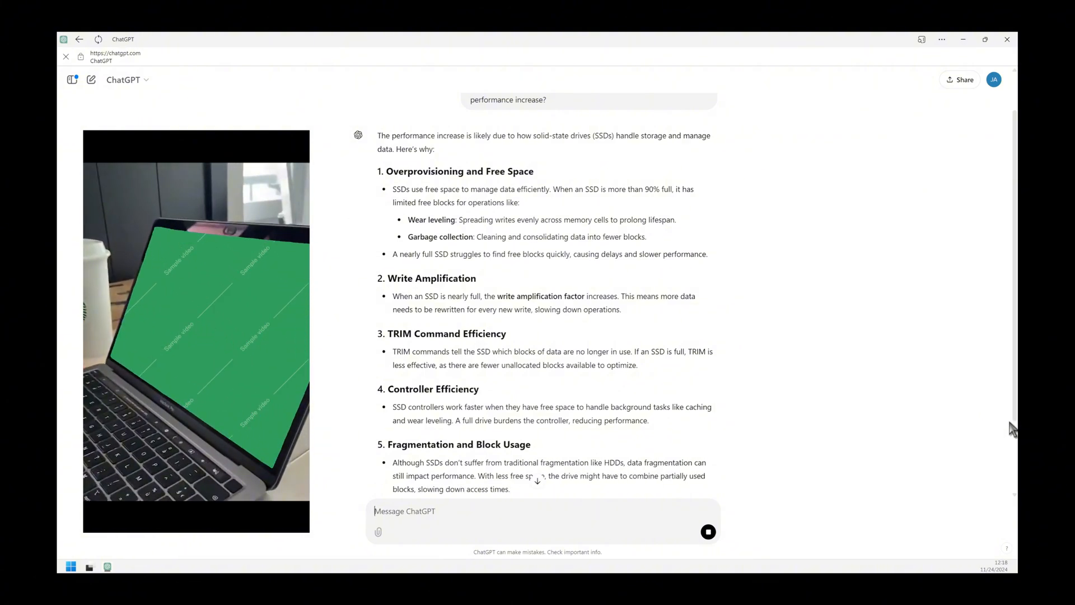